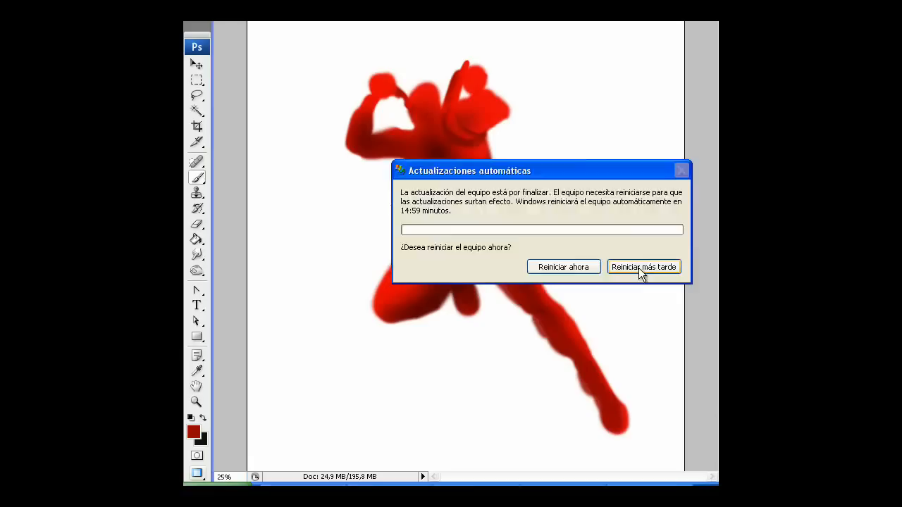
# Step: Postpone the Windows restart with 'Reiniciar más tarde' and return to the painting
pyautogui.click(642, 266)
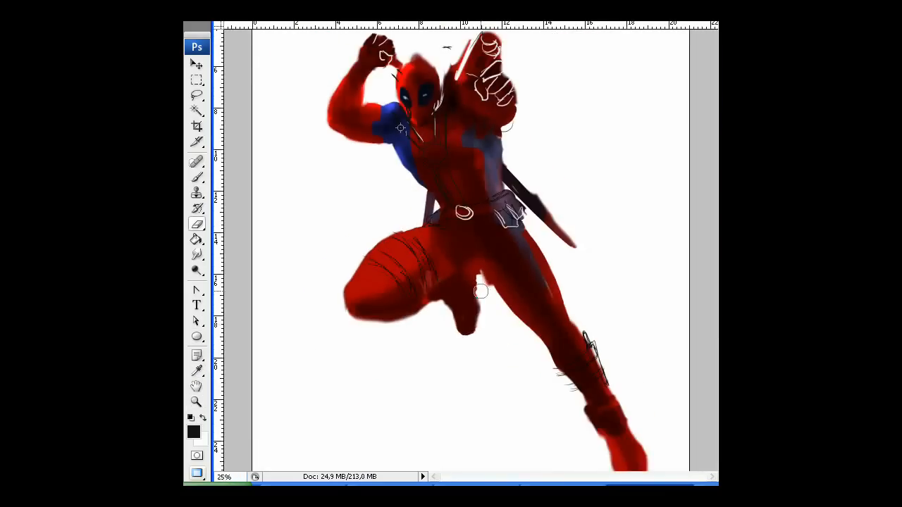
# Step: Paint the dark mask, blue-grey shading and harness sketch over the red silhouette
pyautogui.click(193, 431)
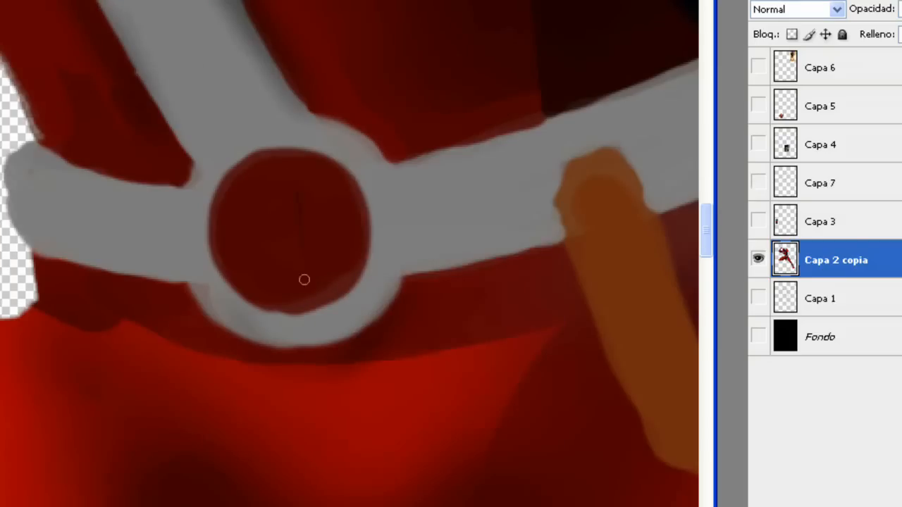
# Step: Paint grey harness straps and a ring with a dark red centre on Capa 2 copia
pyautogui.click(758, 67)
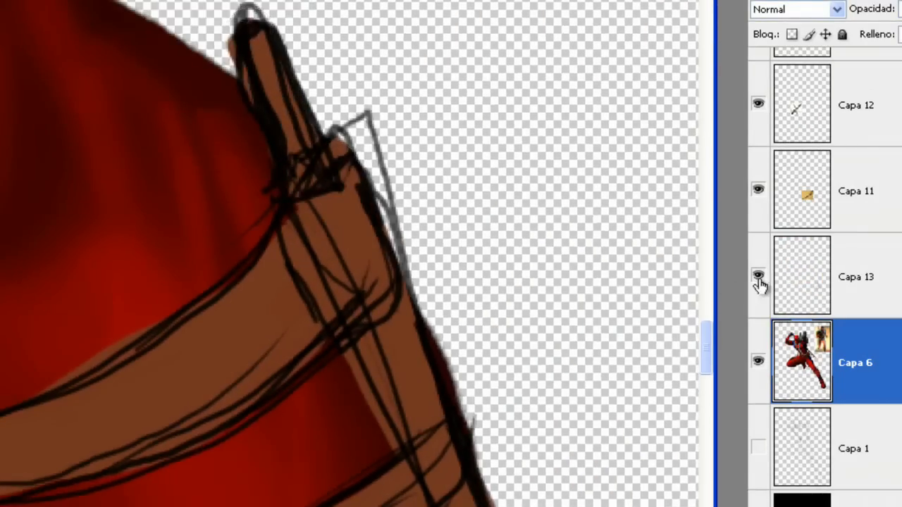
# Step: Toggle the Capa 13 layer's visibility while filling the sword hilt with brown
pyautogui.click(758, 276)
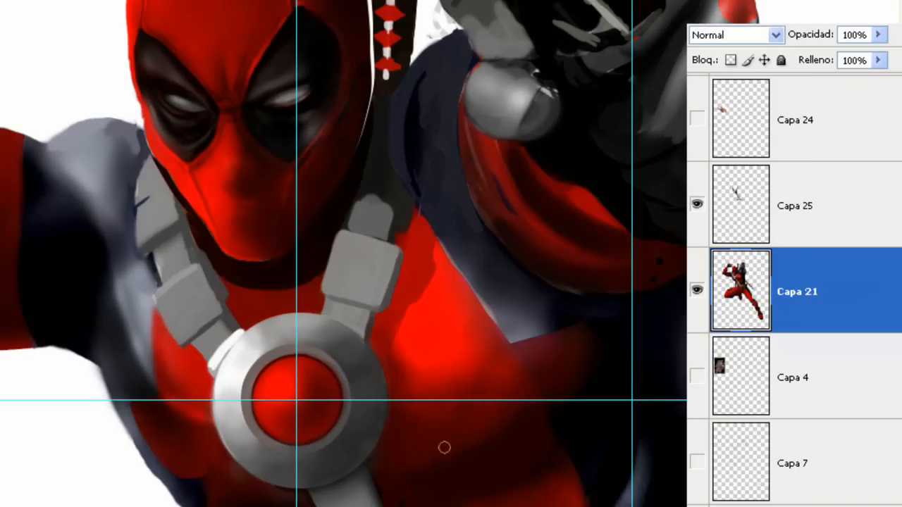
# Step: Brush glossy shading across the red torso on layer Capa 21
pyautogui.moveTo(444, 447); pyautogui.dragTo(595, 352)
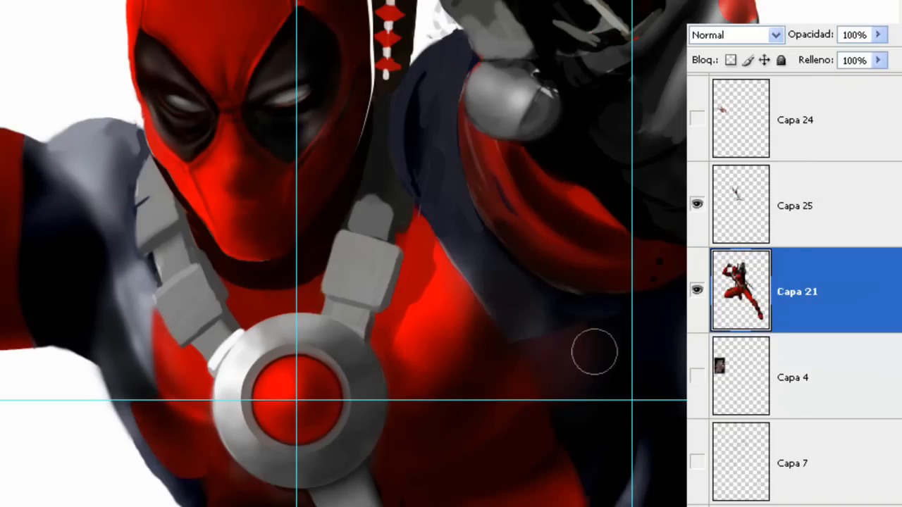